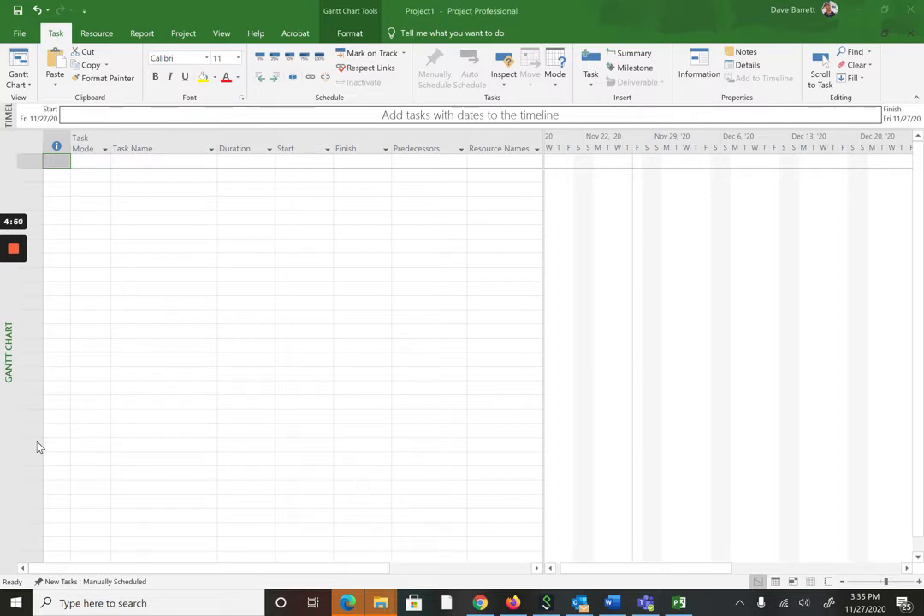
mouse_move(288, 217)
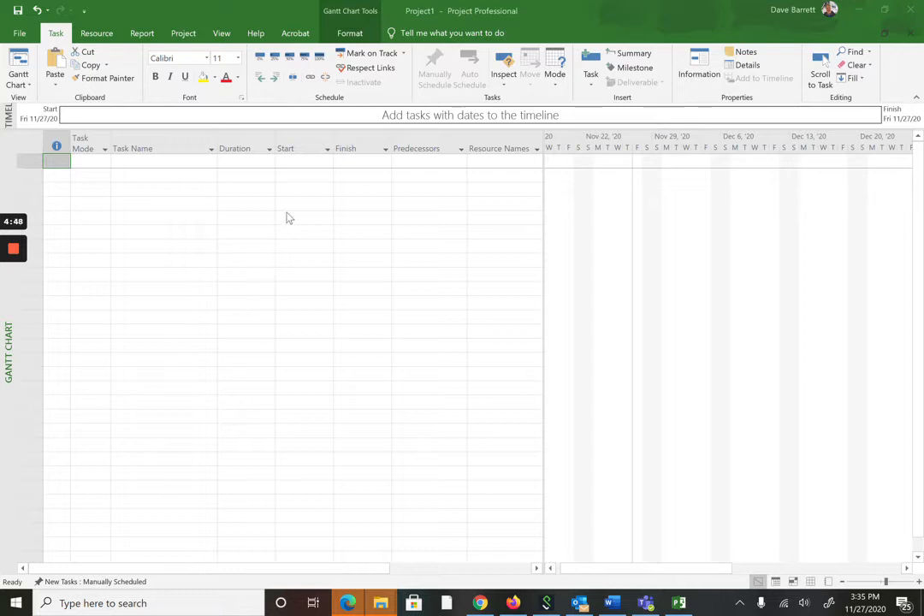
mouse_move(469, 364)
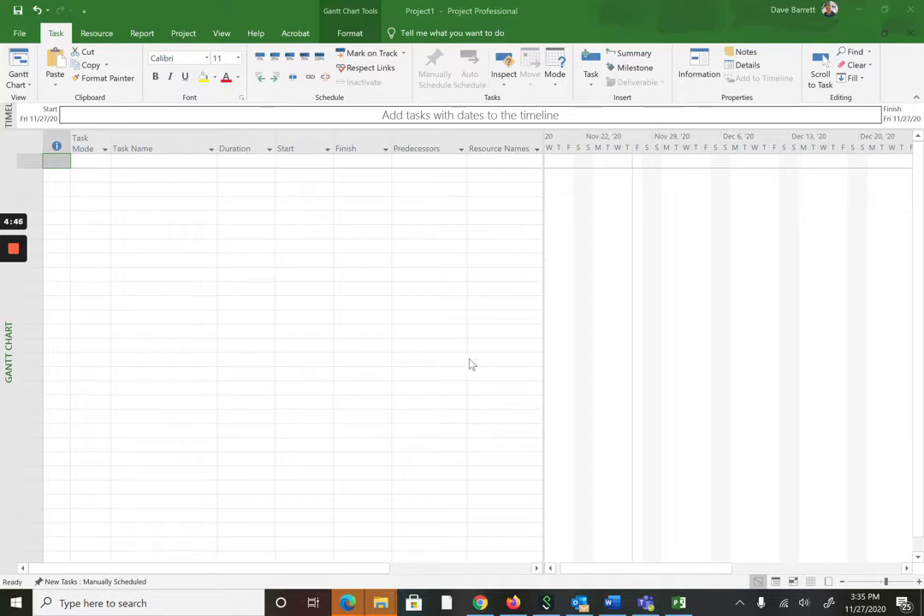
mouse_move(443, 230)
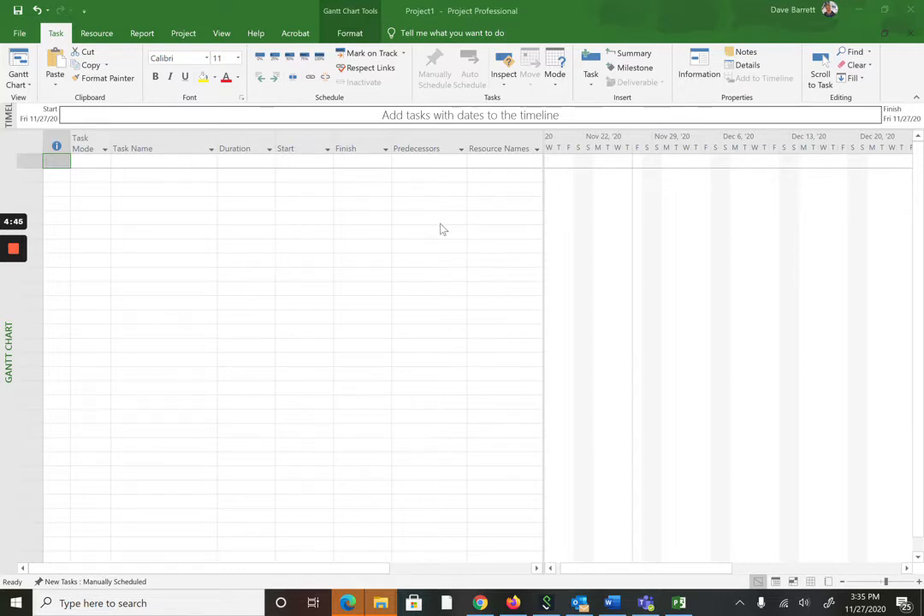
mouse_move(253, 178)
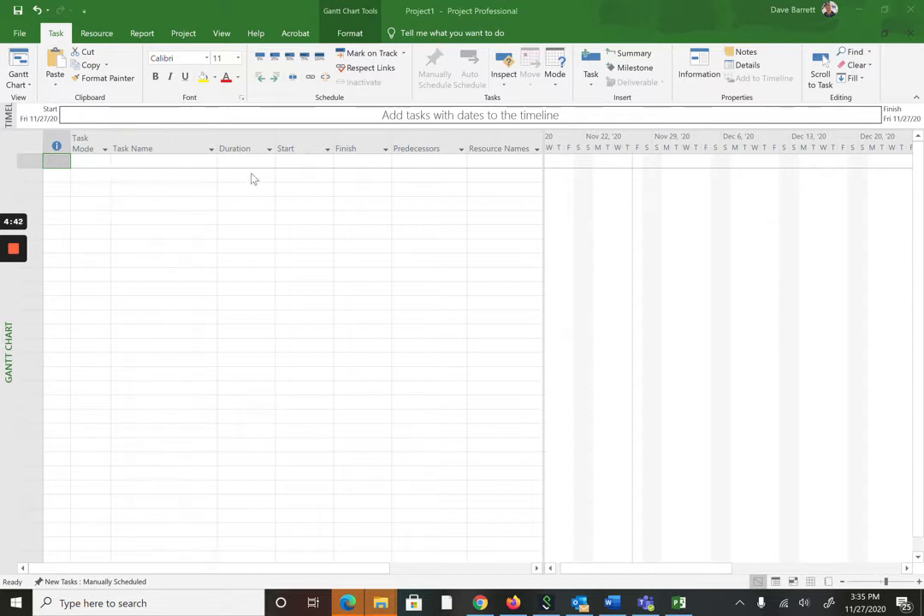
mouse_move(101, 171)
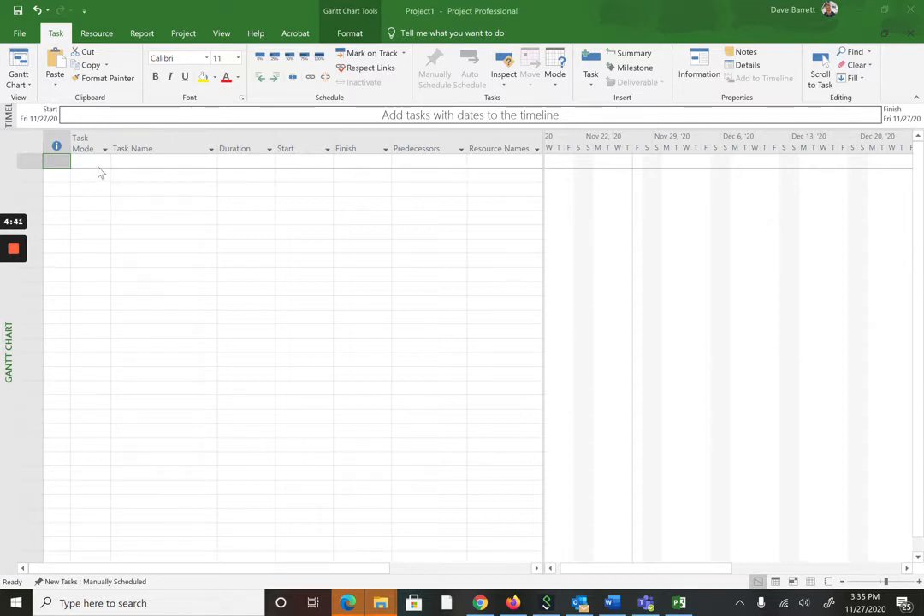
mouse_move(119, 173)
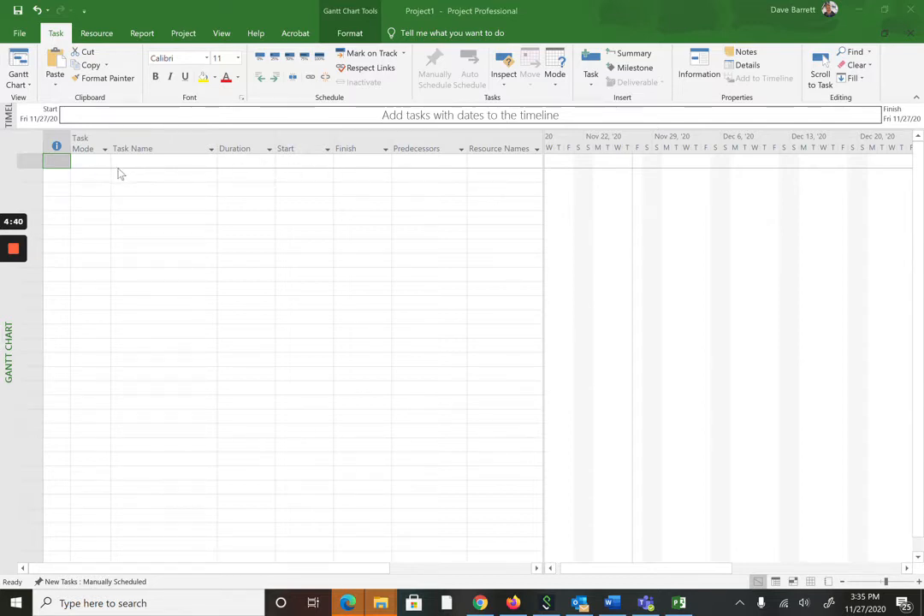
mouse_move(181, 311)
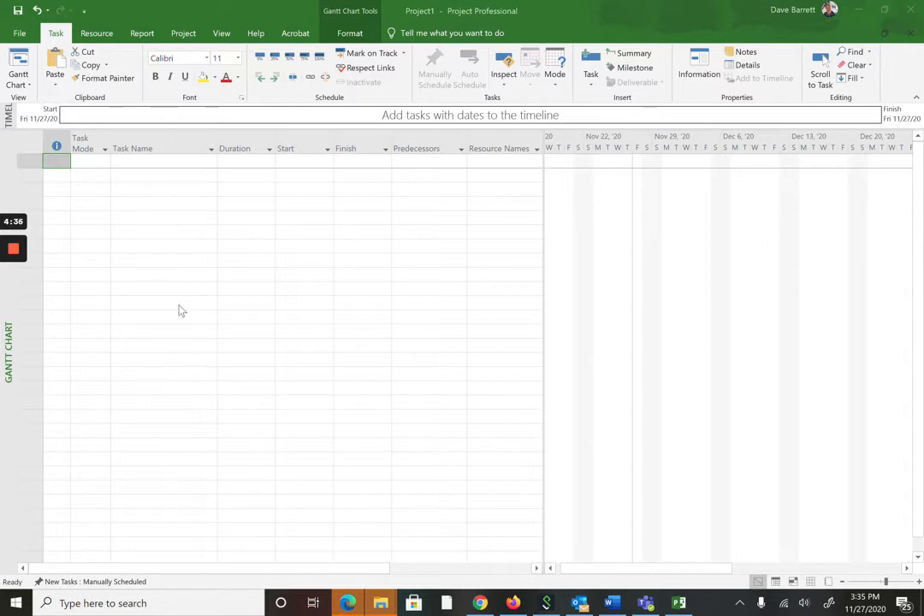
mouse_move(458, 151)
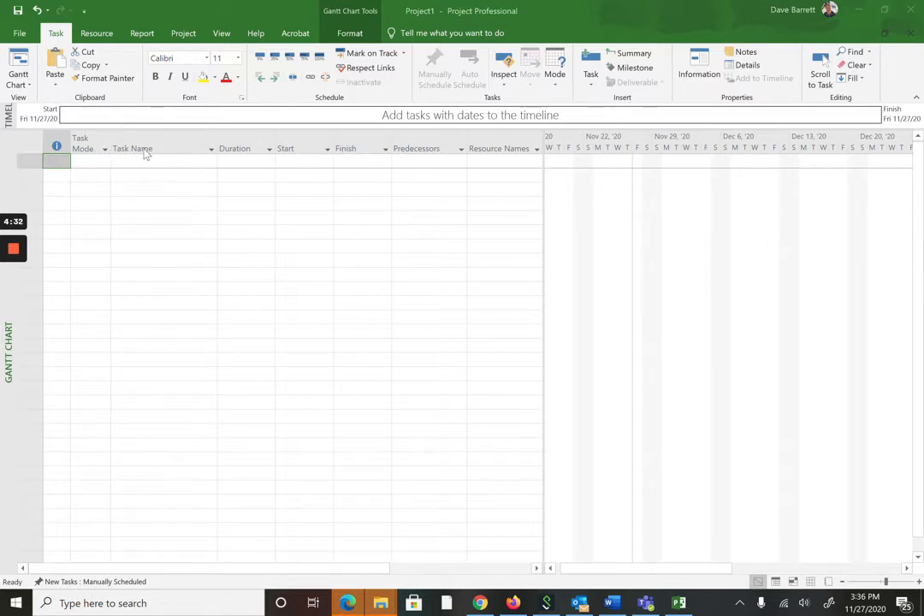
mouse_move(243, 239)
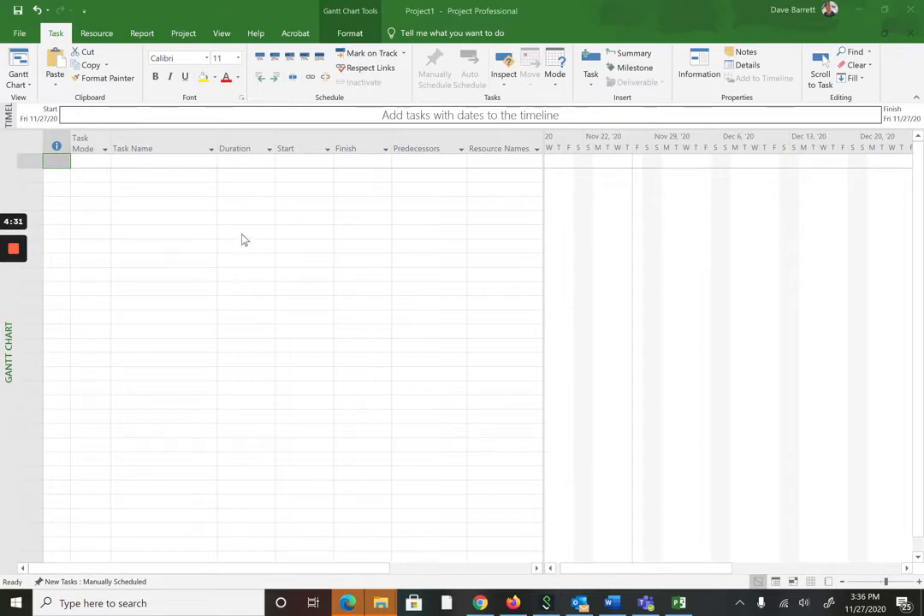
mouse_move(555, 238)
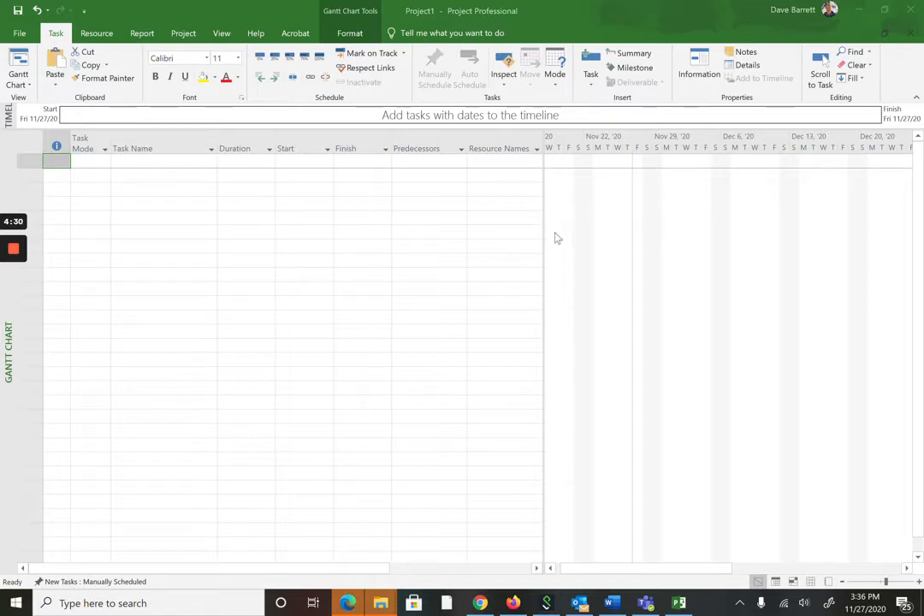
mouse_move(789, 267)
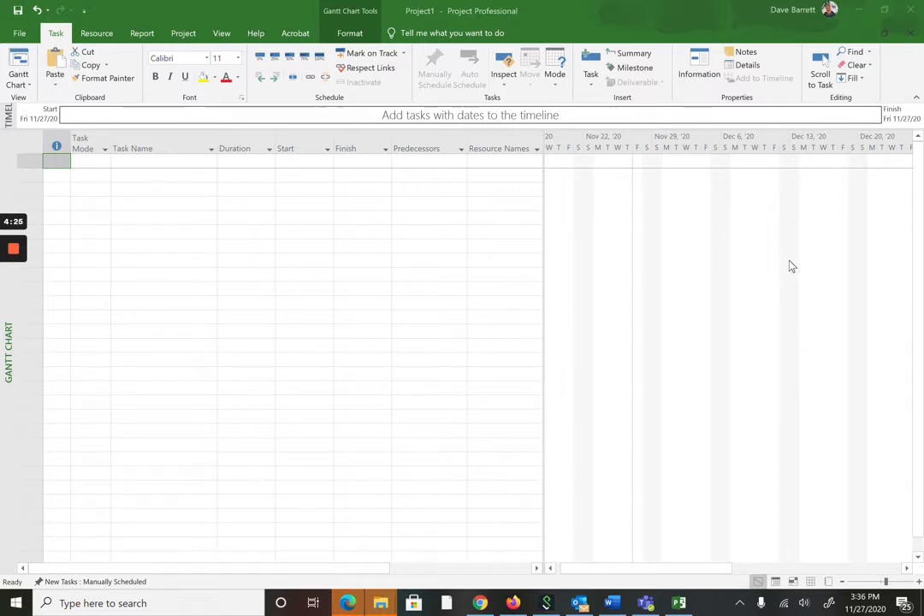
mouse_move(430, 232)
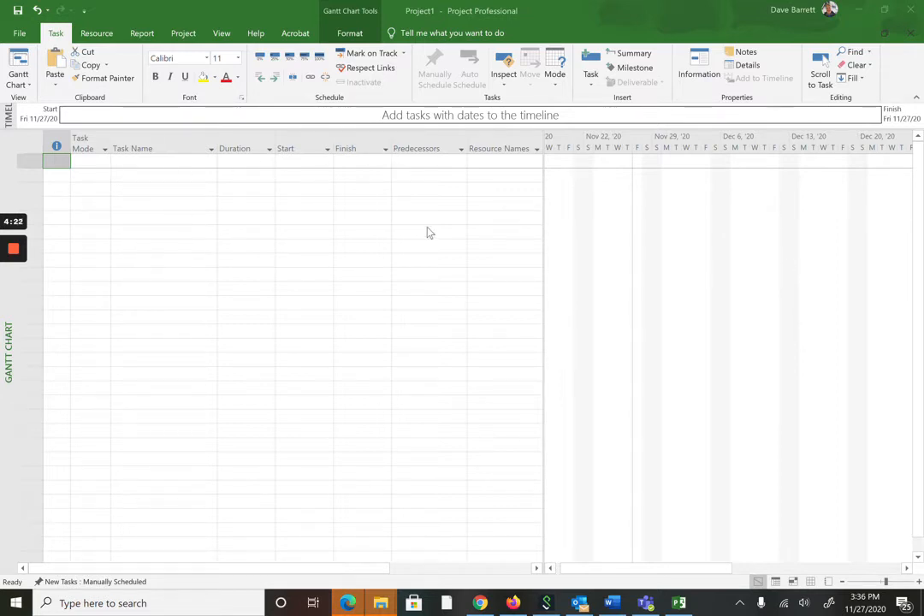
mouse_move(373, 219)
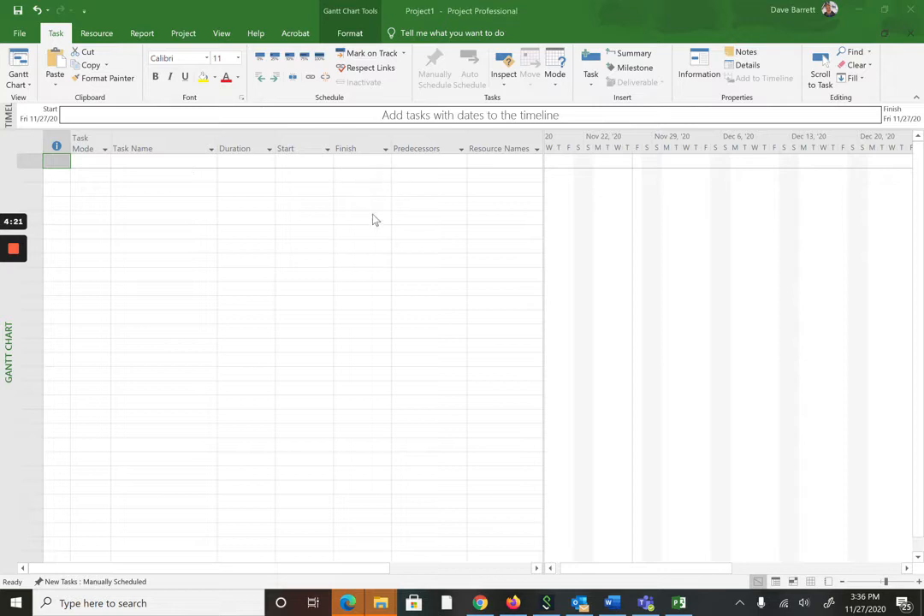
mouse_move(545, 229)
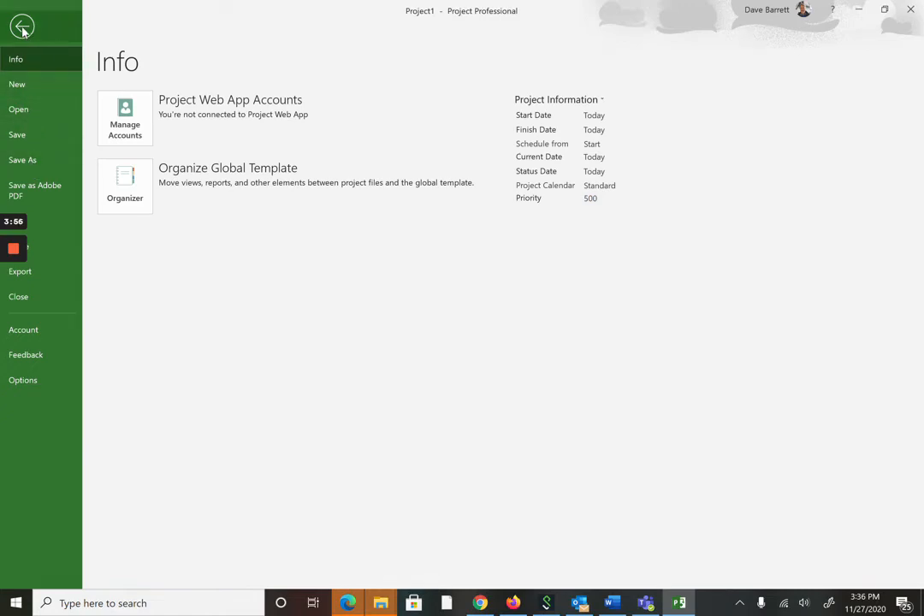
Return from Backstage to the empty Project1 Gantt chart
click(20, 25)
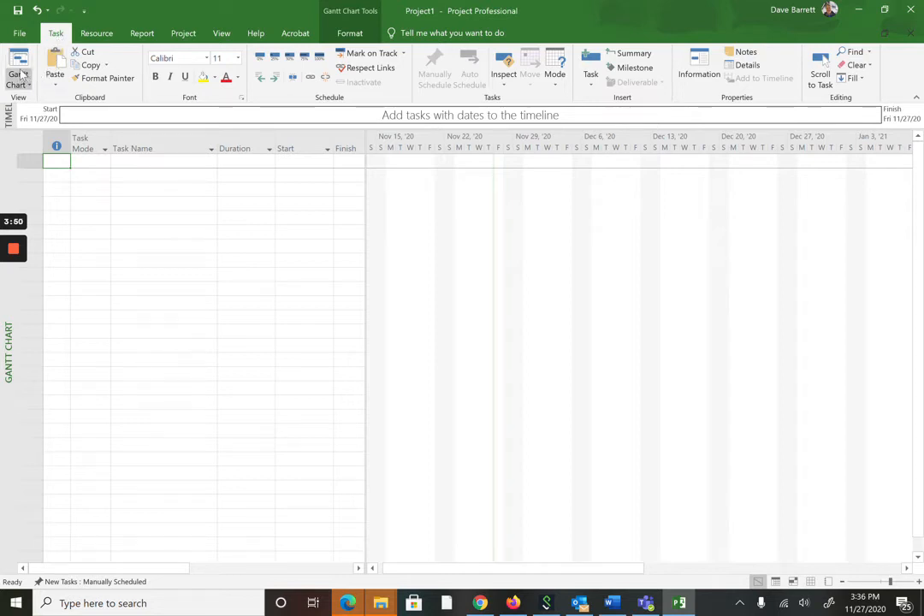
mouse_move(19, 68)
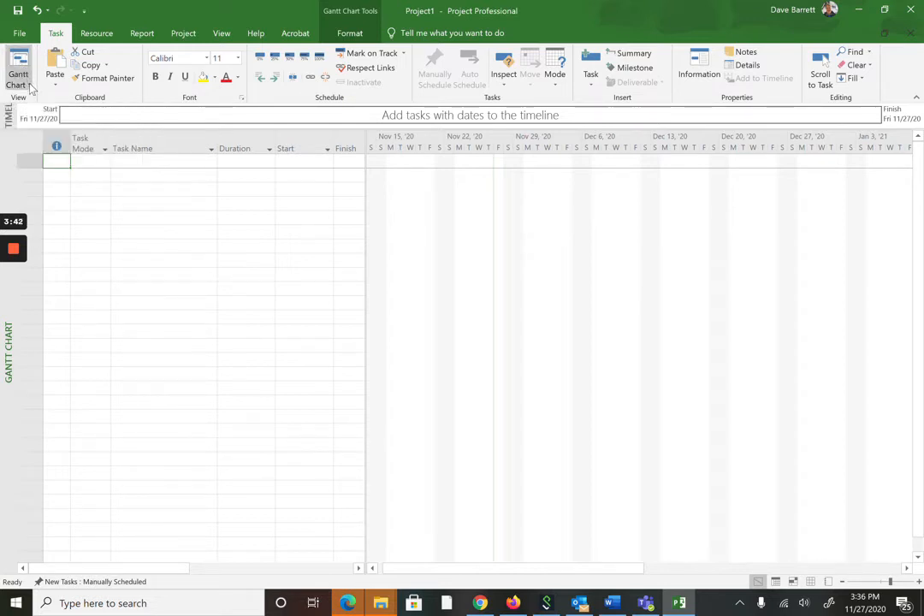
Browse the available views list, then show the Resource commands for assignment and leveling
click(17, 77)
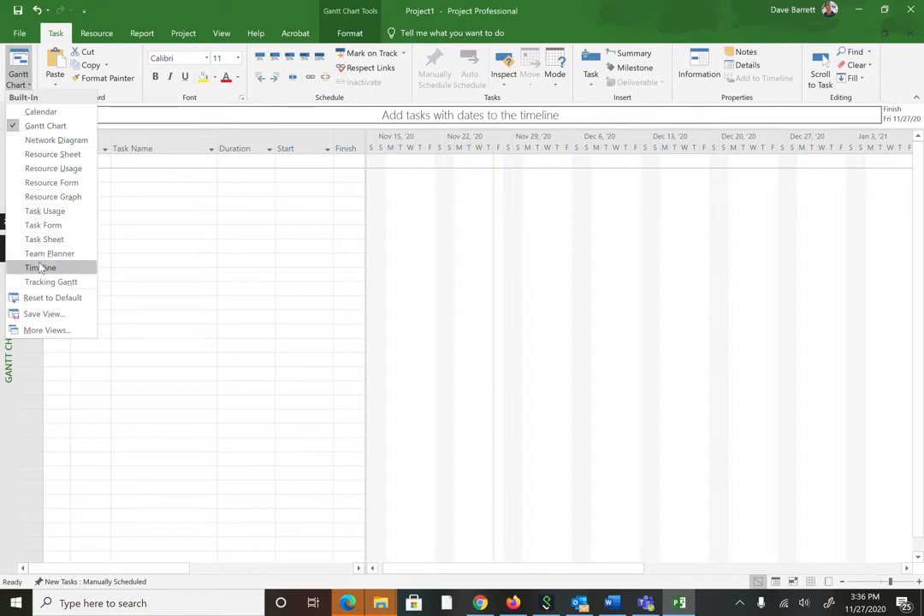
mouse_move(31, 85)
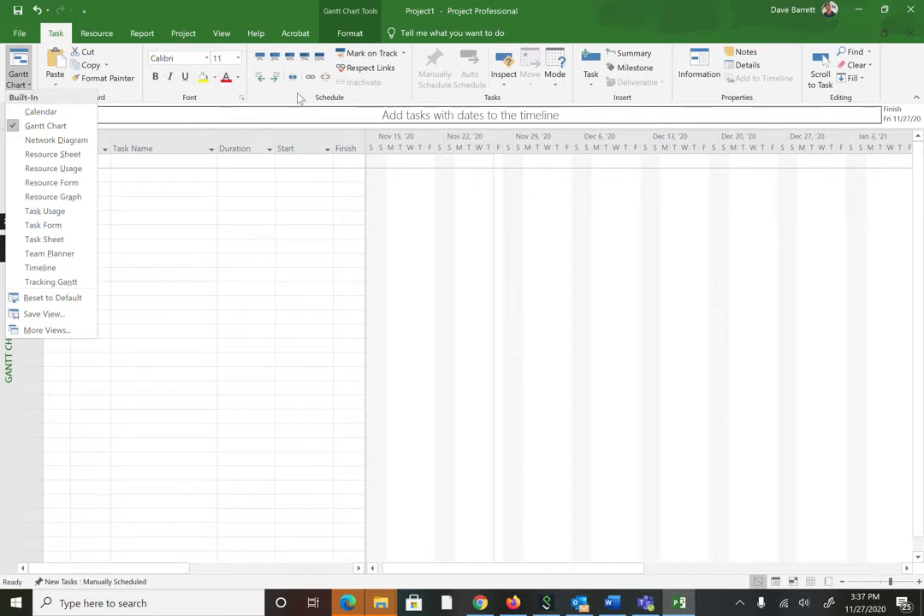
mouse_move(278, 65)
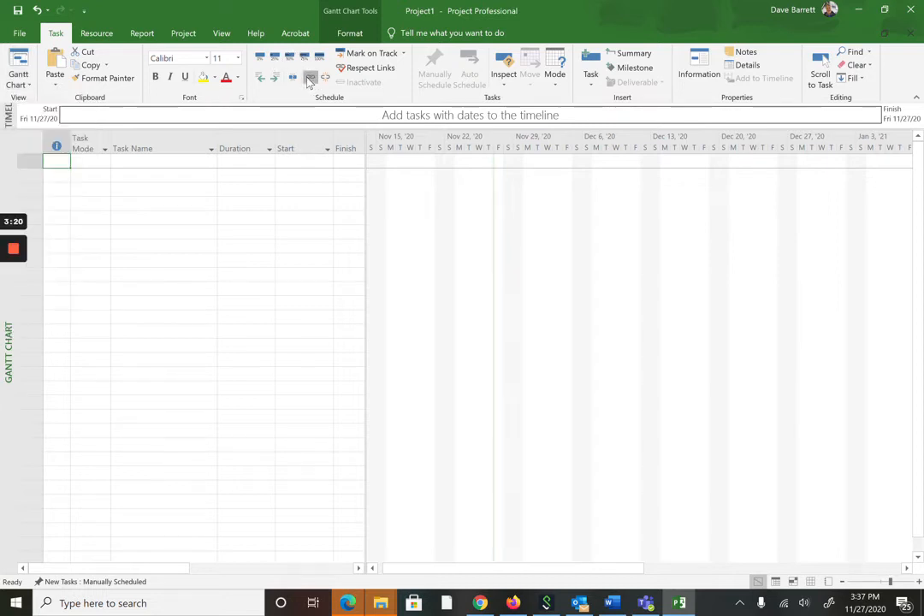
mouse_move(309, 77)
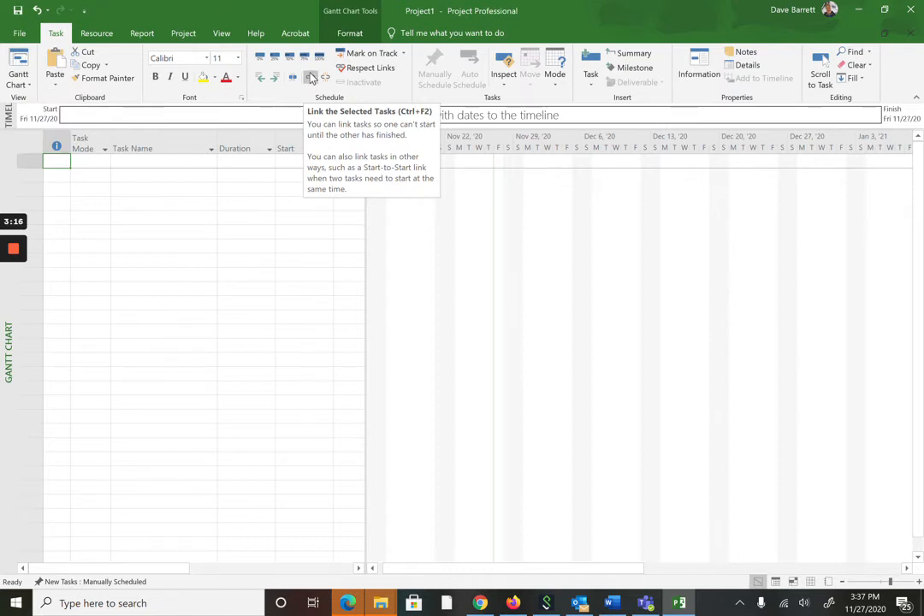
click(96, 32)
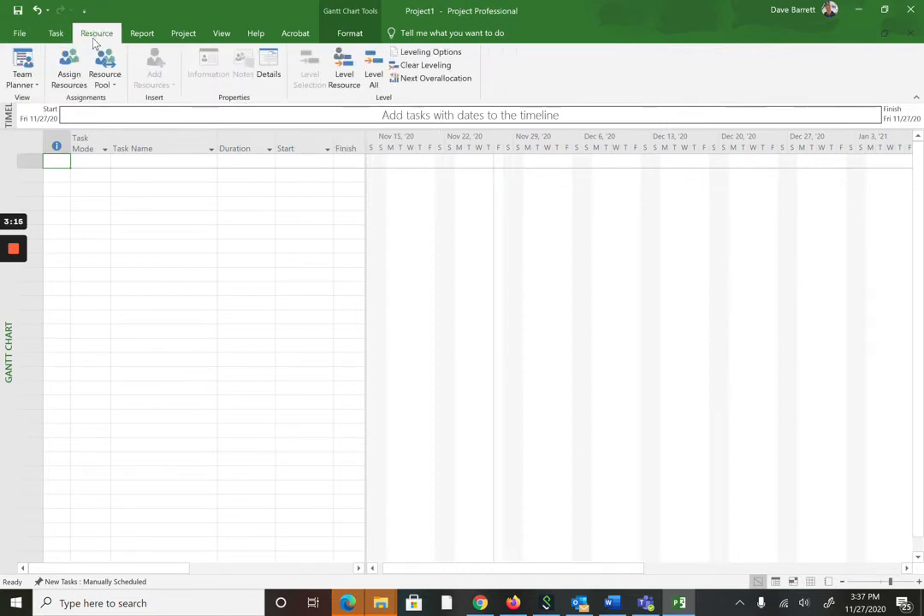
mouse_move(69, 68)
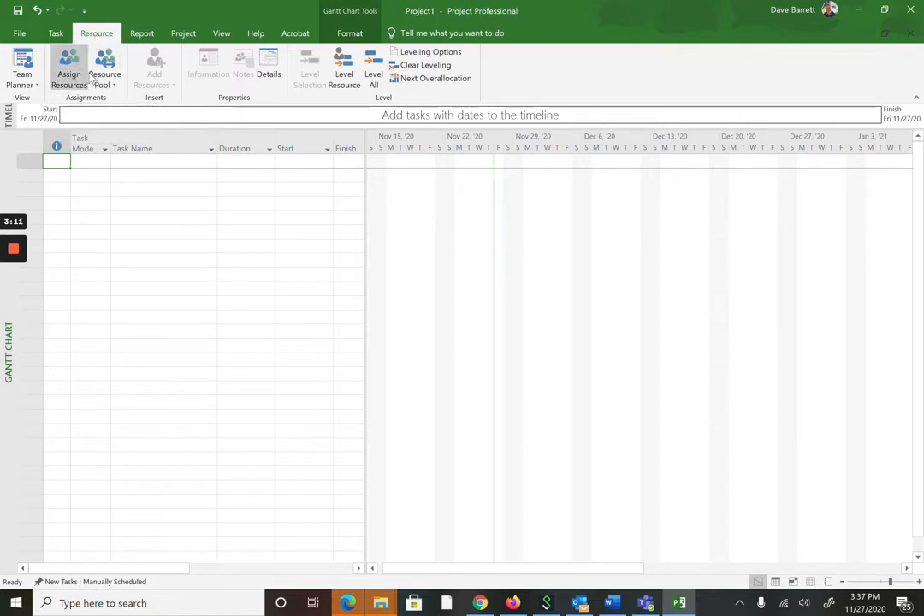
mouse_move(104, 69)
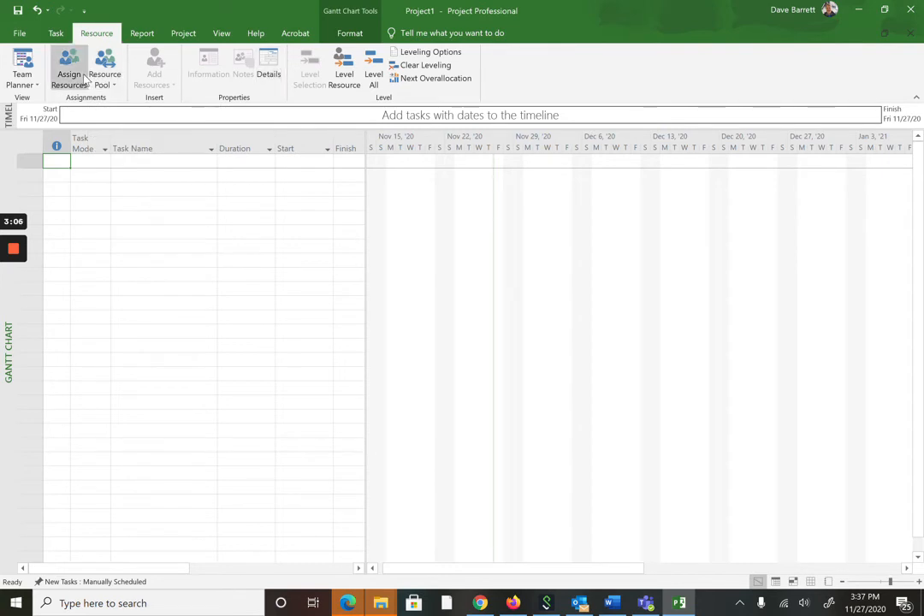
Show the Report commands, then the Project commands for information, baseline and working time
click(142, 32)
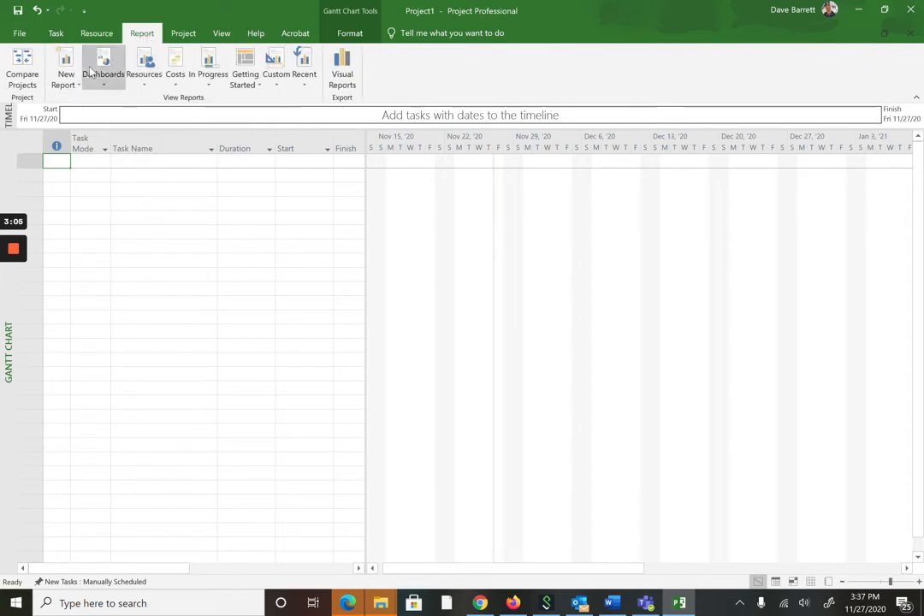
mouse_move(38, 86)
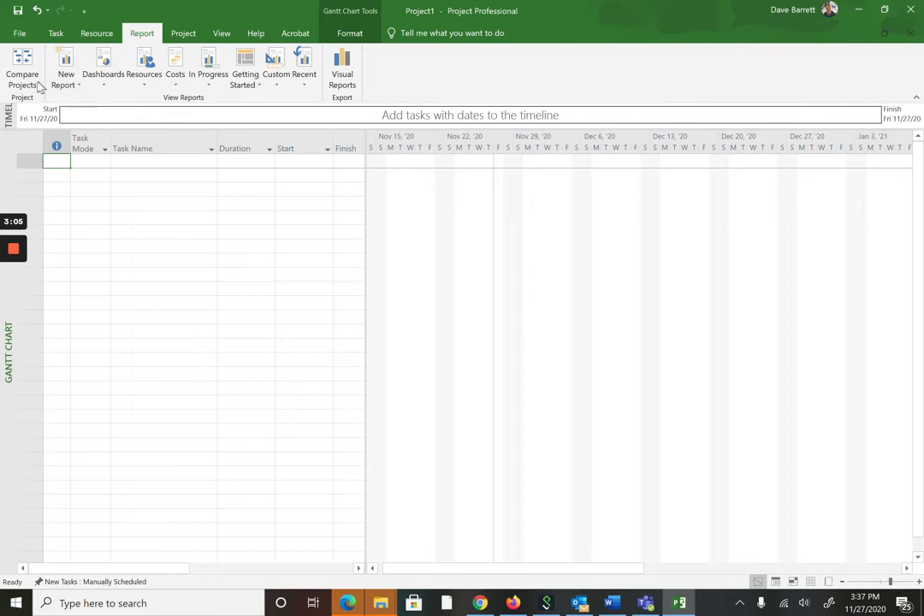
mouse_move(183, 33)
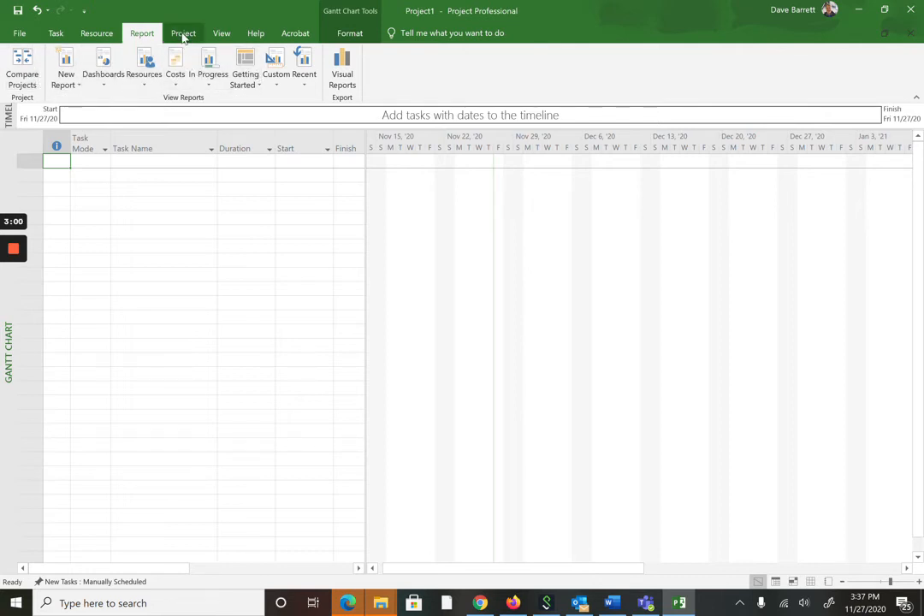
click(183, 32)
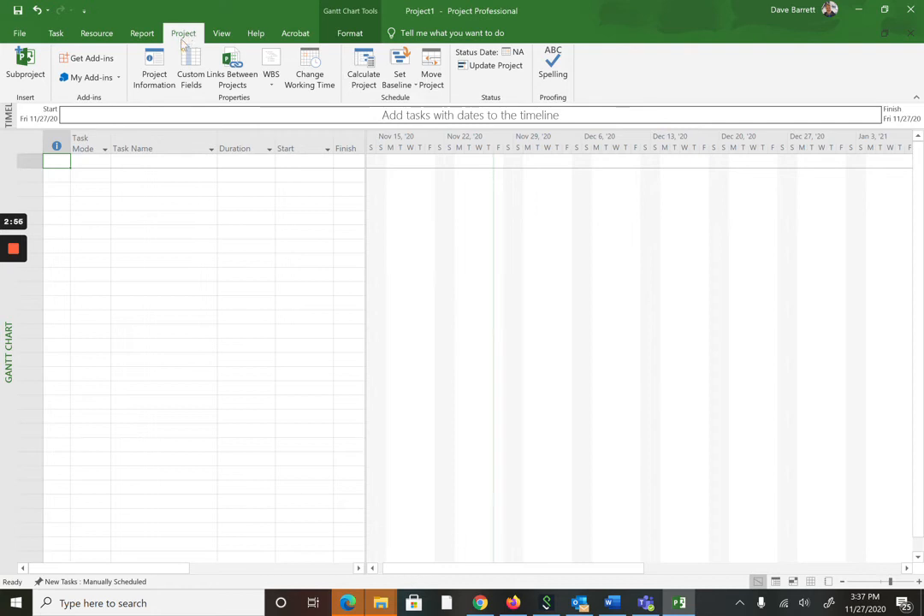
mouse_move(154, 69)
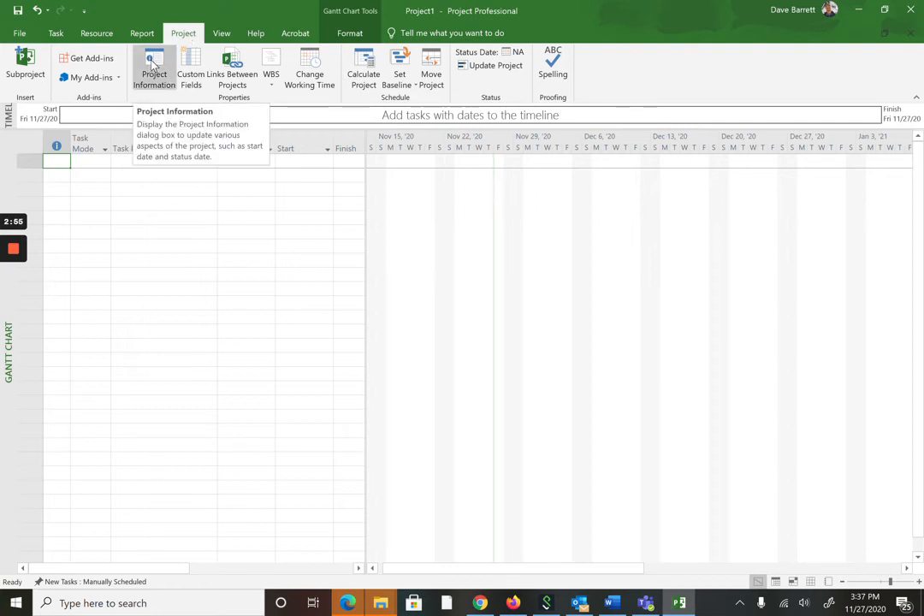
mouse_move(307, 69)
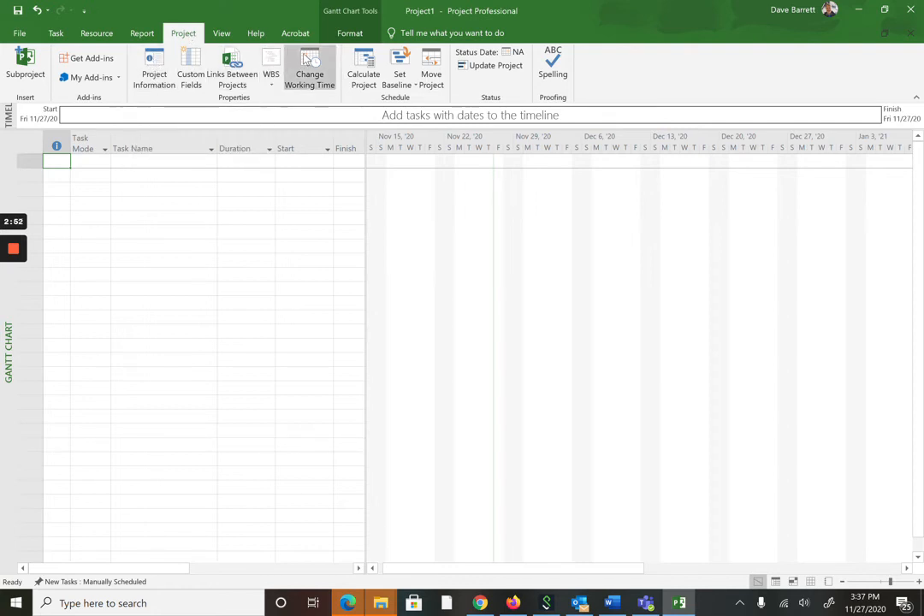
mouse_move(231, 68)
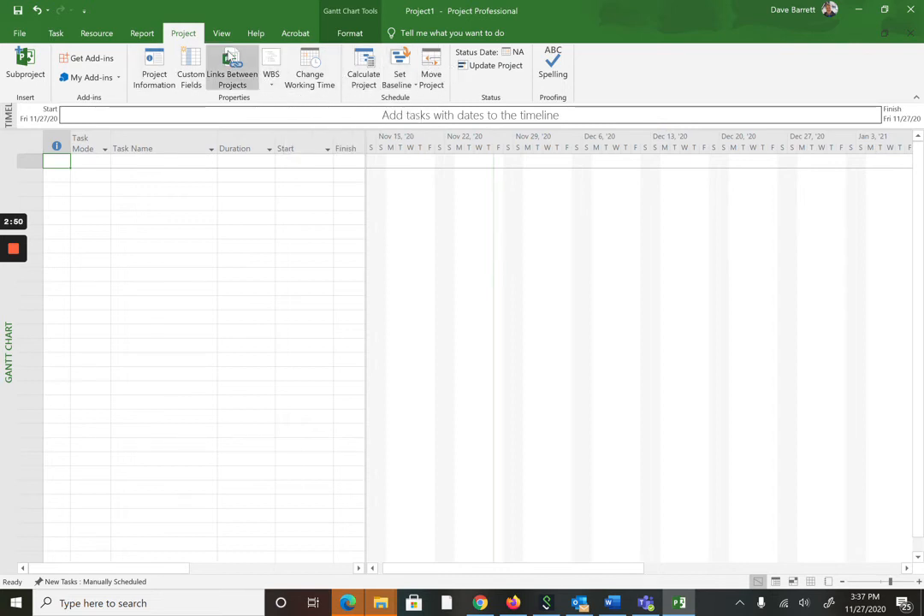
Show the View commands for task views, tables, filters and timescale
click(222, 32)
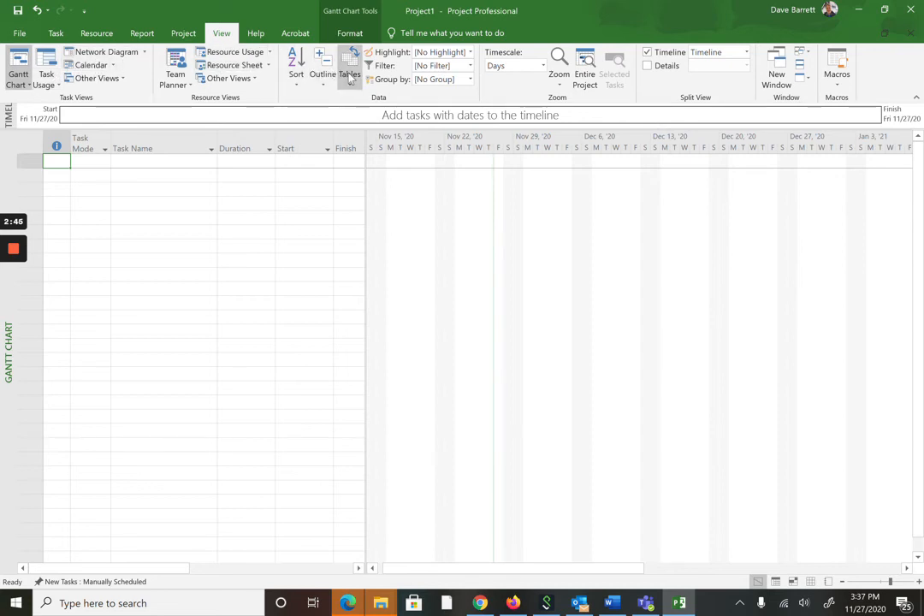
Keep the Entry table from the Tables list and show the Gantt Chart Format commands
click(349, 72)
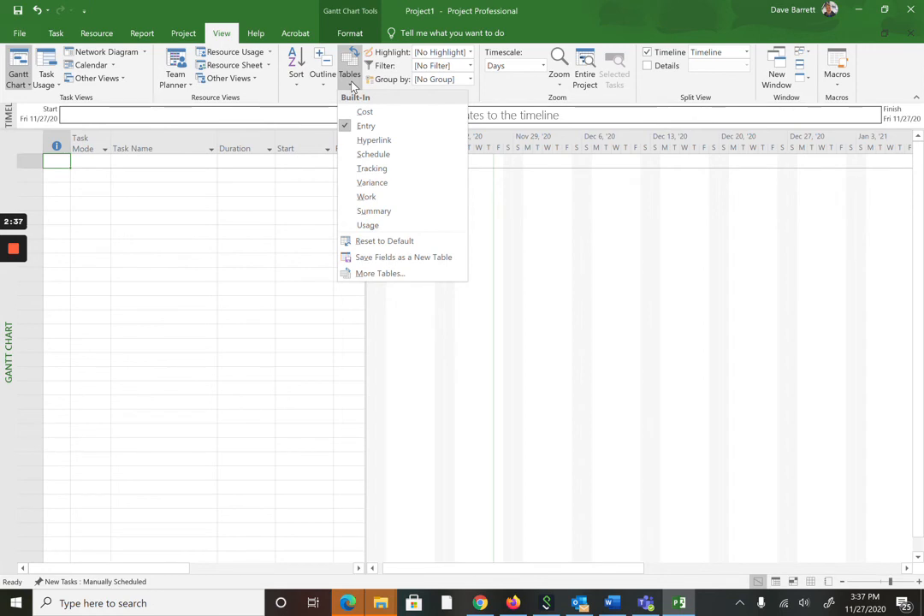
mouse_move(236, 168)
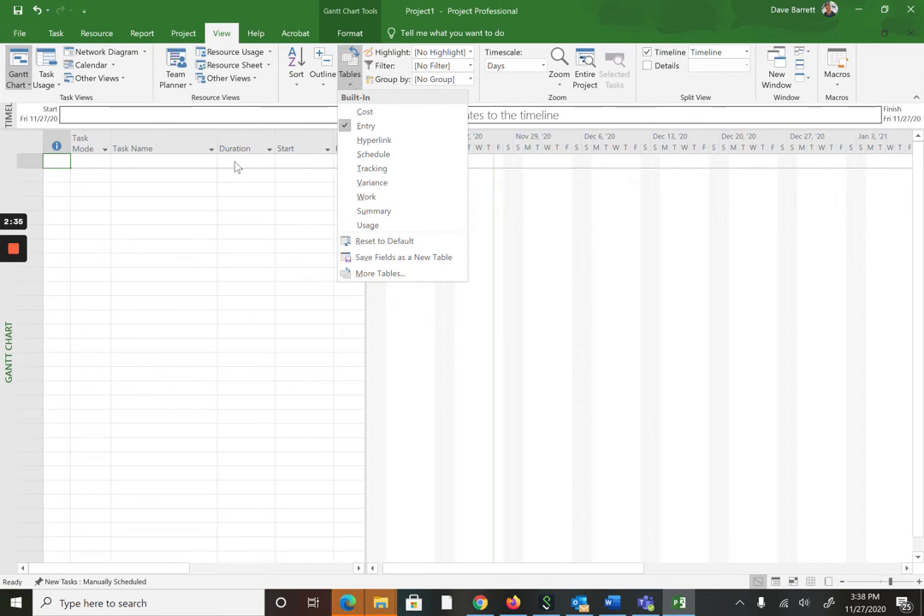
mouse_move(366, 126)
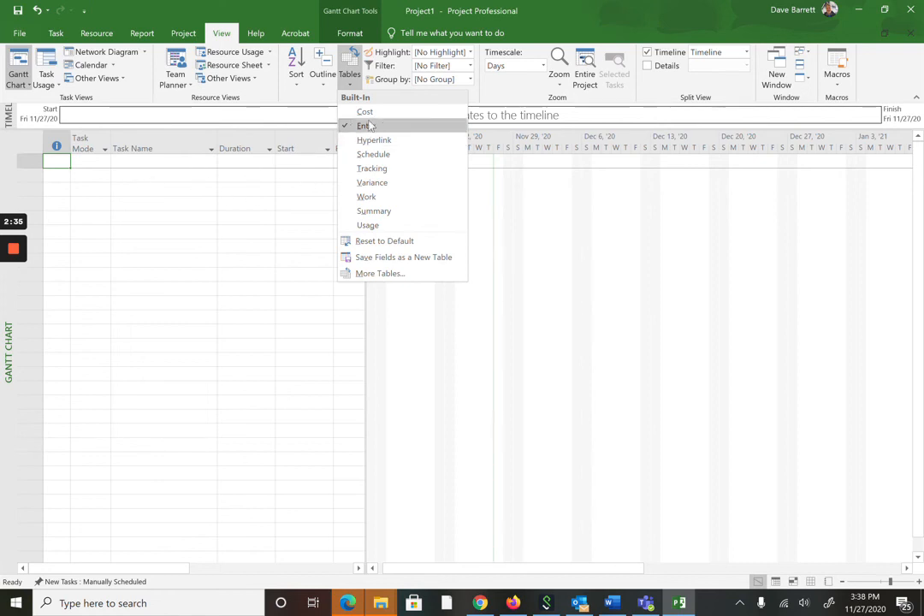
click(365, 111)
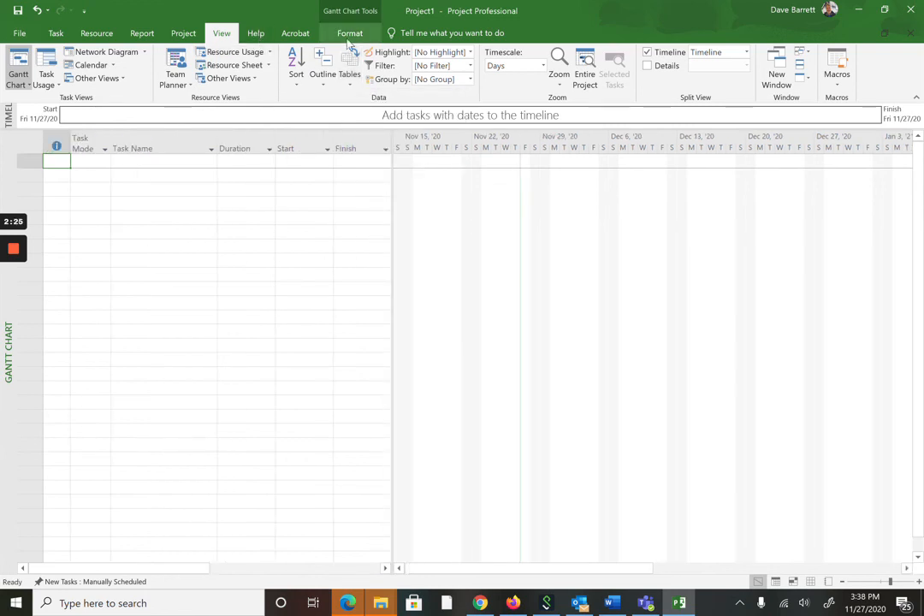
click(349, 32)
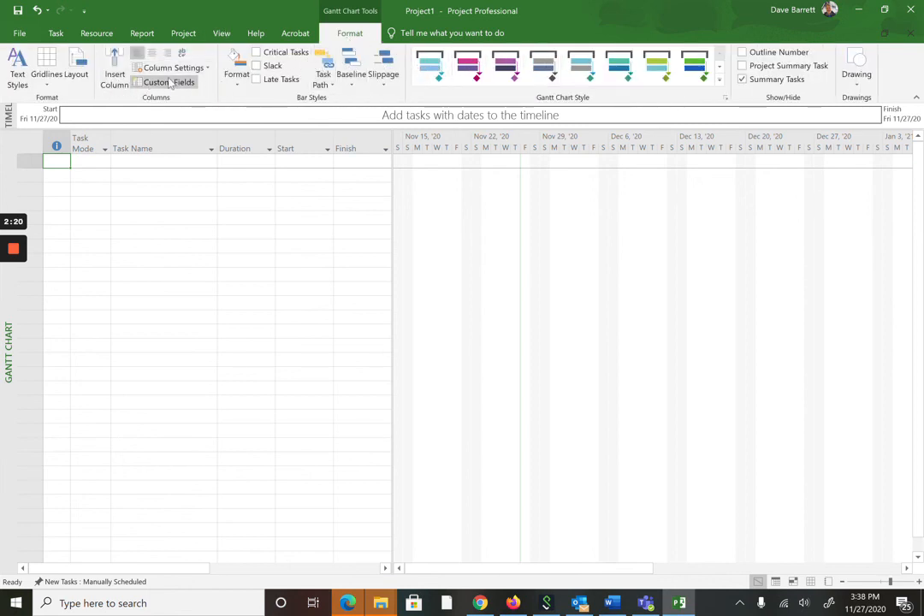
mouse_move(75, 69)
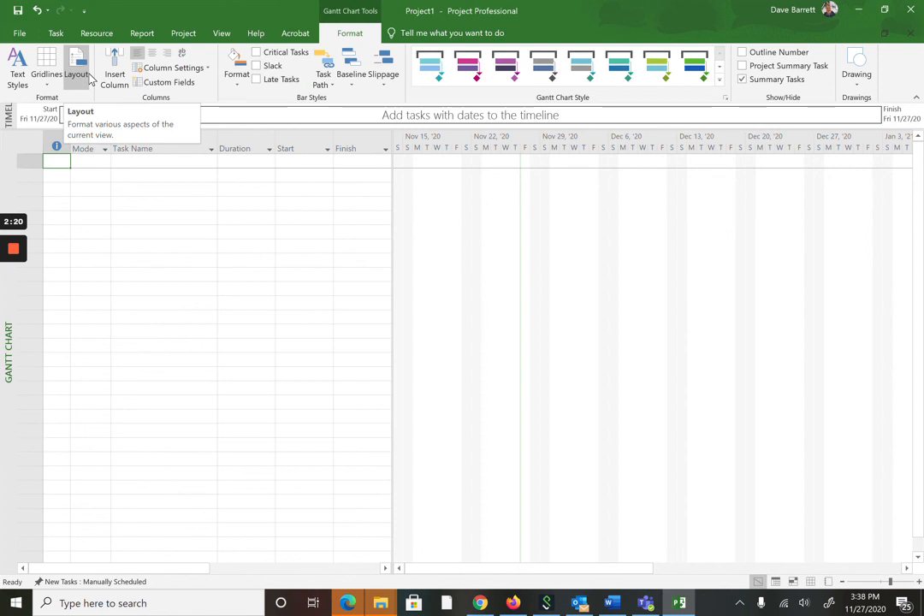